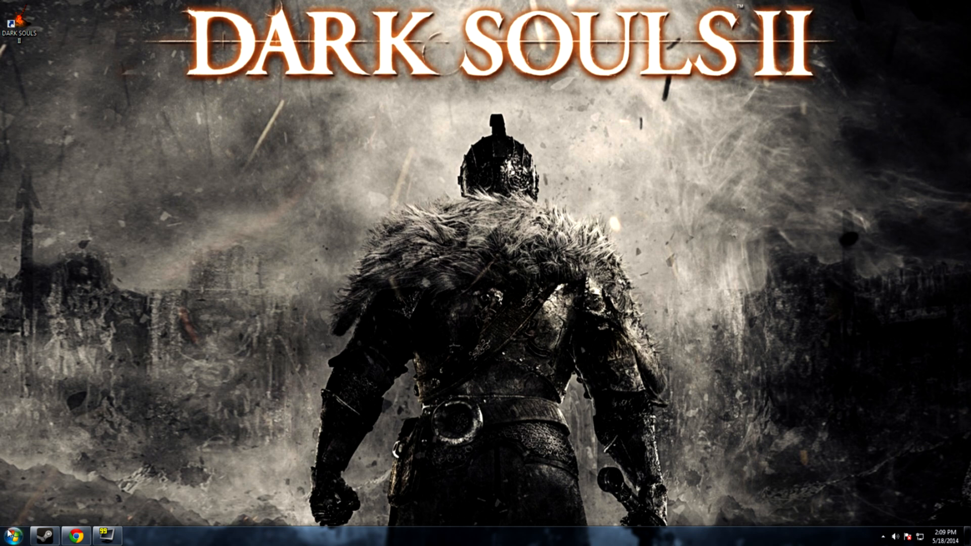
Step: Search the Start Menu for %appdata% so the Roaming folder is returned
left_click(10, 534)
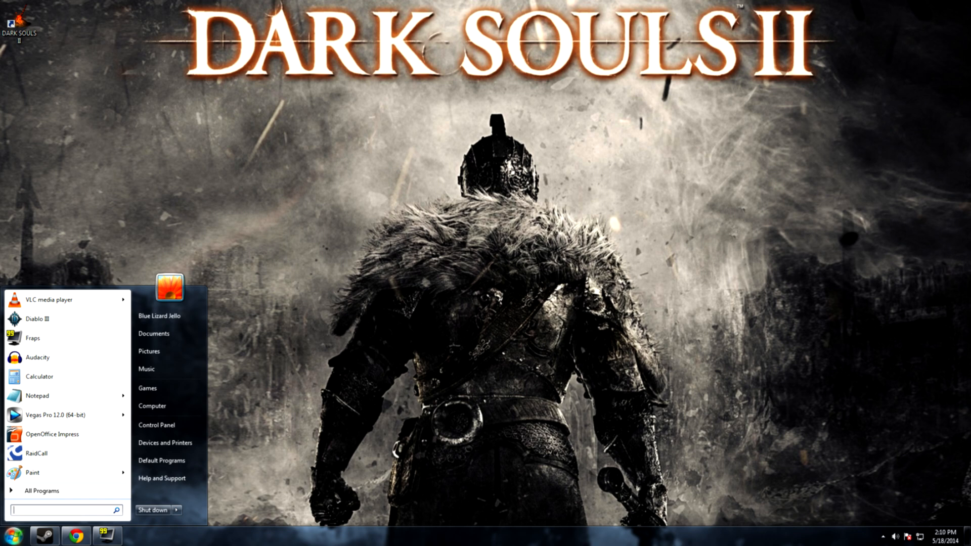
type("%d")
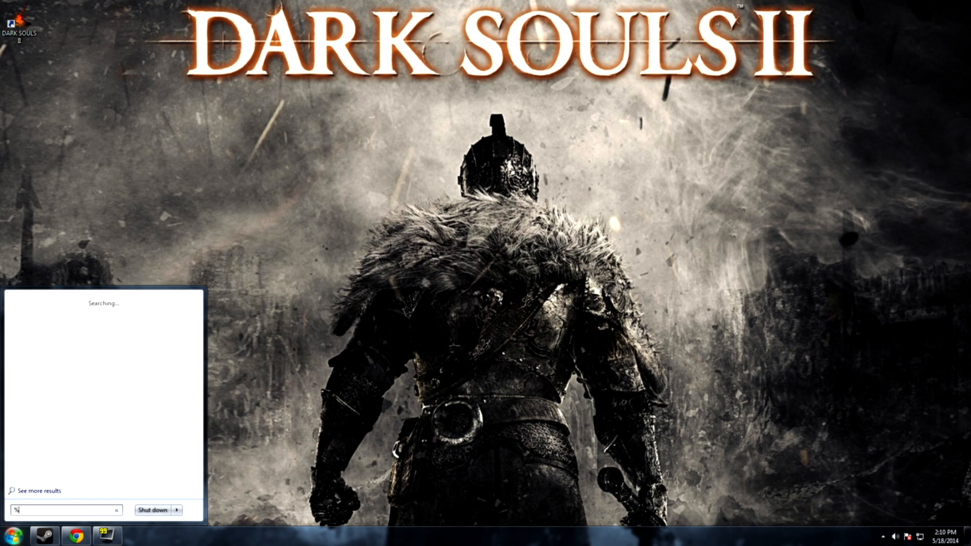
type("appdata%")
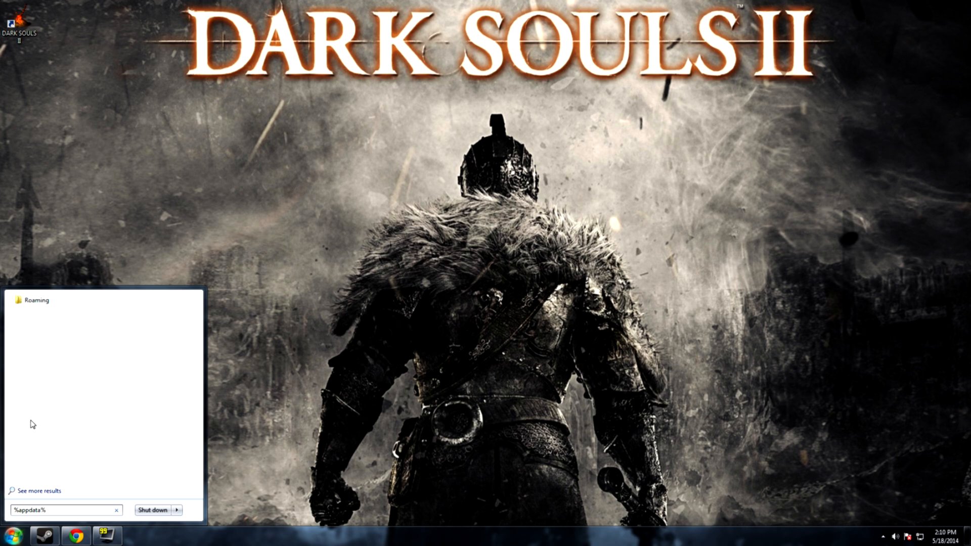
mouse_move(43, 303)
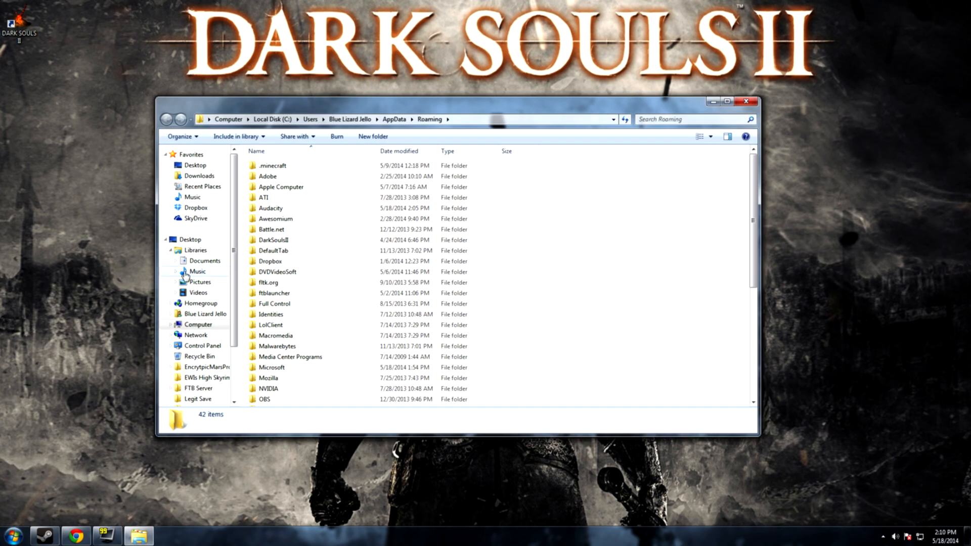
mouse_move(267, 240)
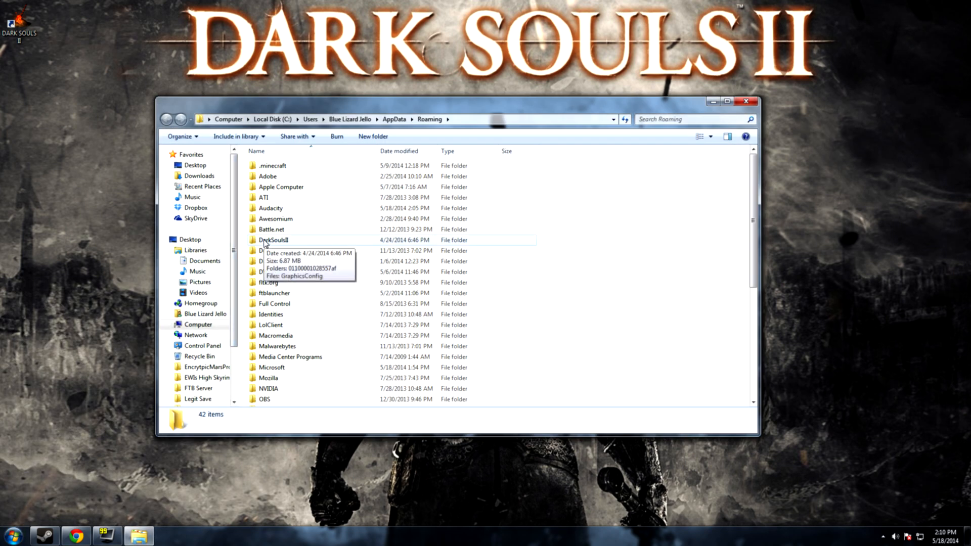
Step: Enter DarkSoulsII and its numbered subfolder, selecting the DARKSII0000.sl2 save file
double_click(271, 240)
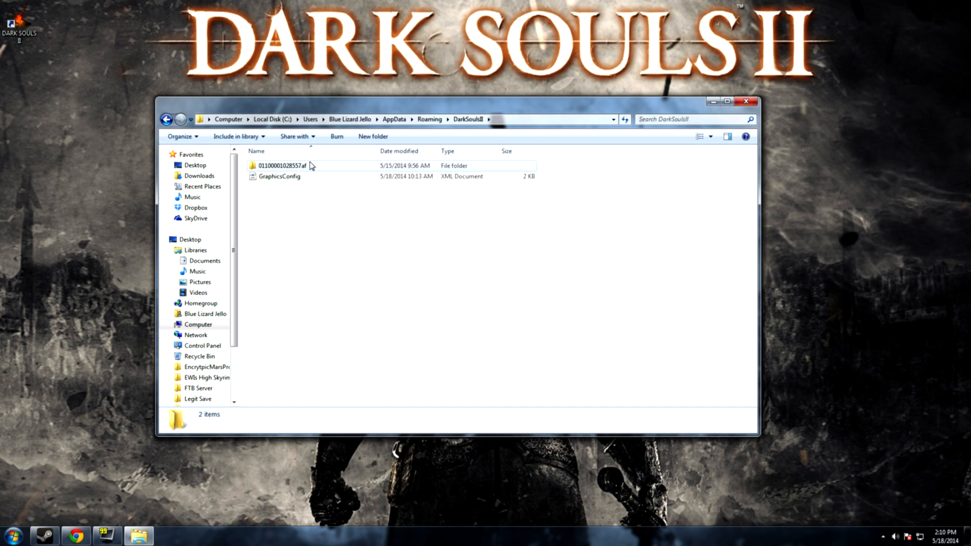
mouse_move(310, 167)
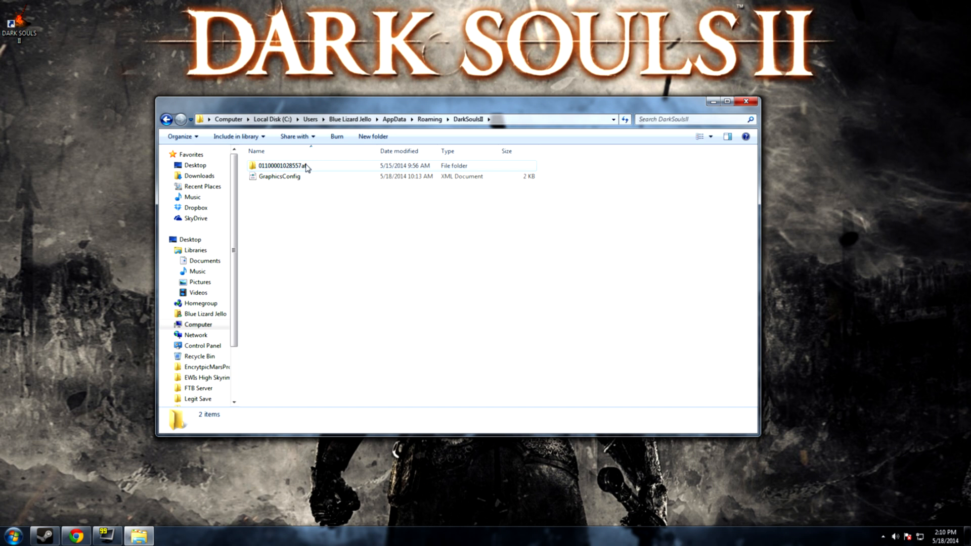
double_click(297, 166)
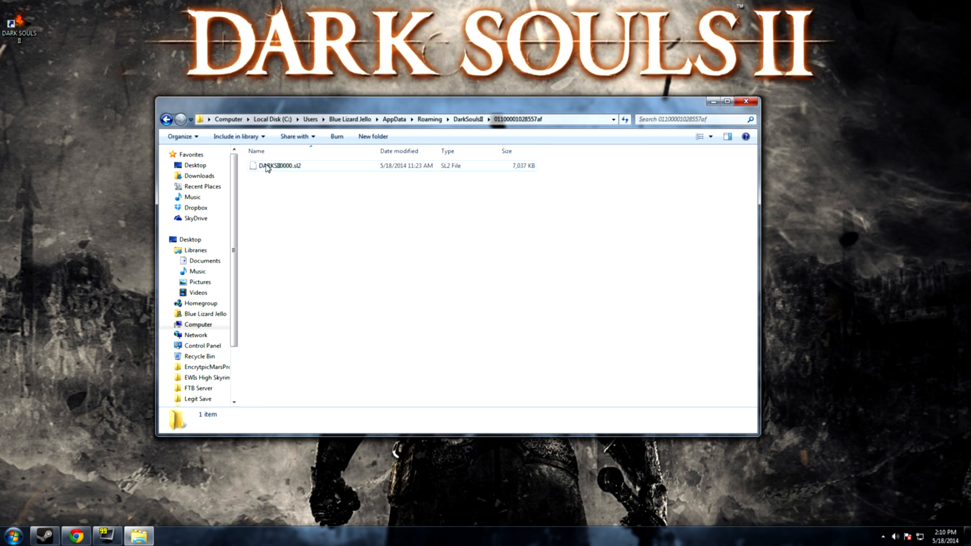
left_click(276, 166)
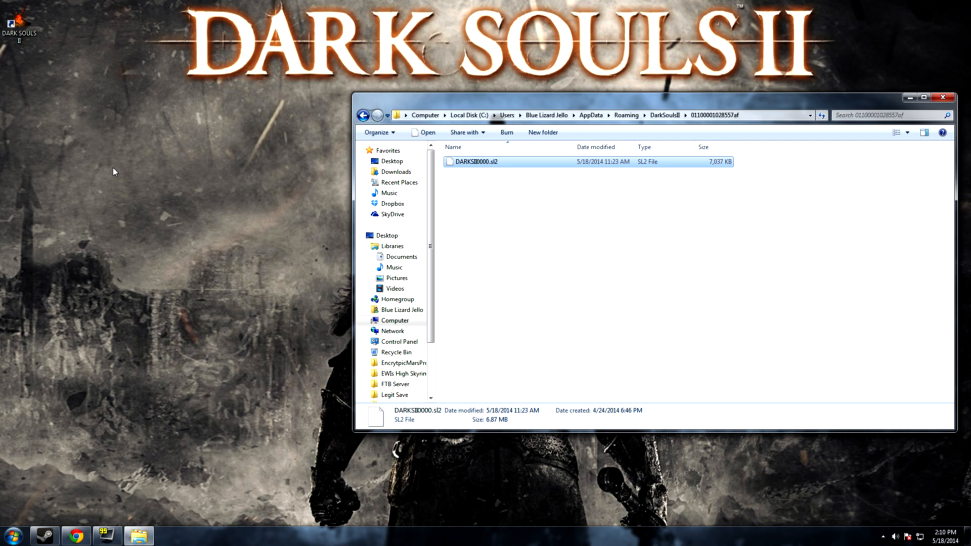
Step: Create a desktop folder named 'DSII Save Backup' and bring up actions for the SL2 file
right_click(115, 171)
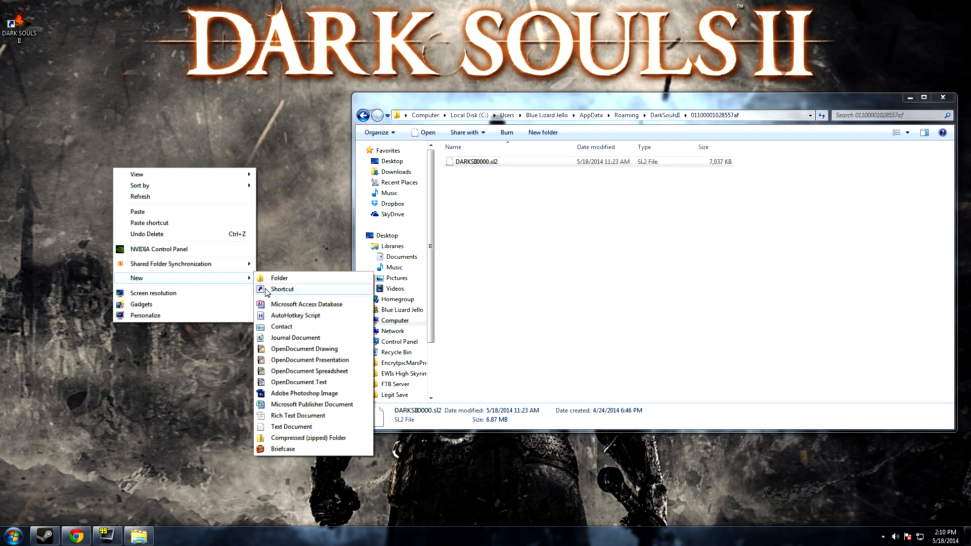
left_click(279, 277)
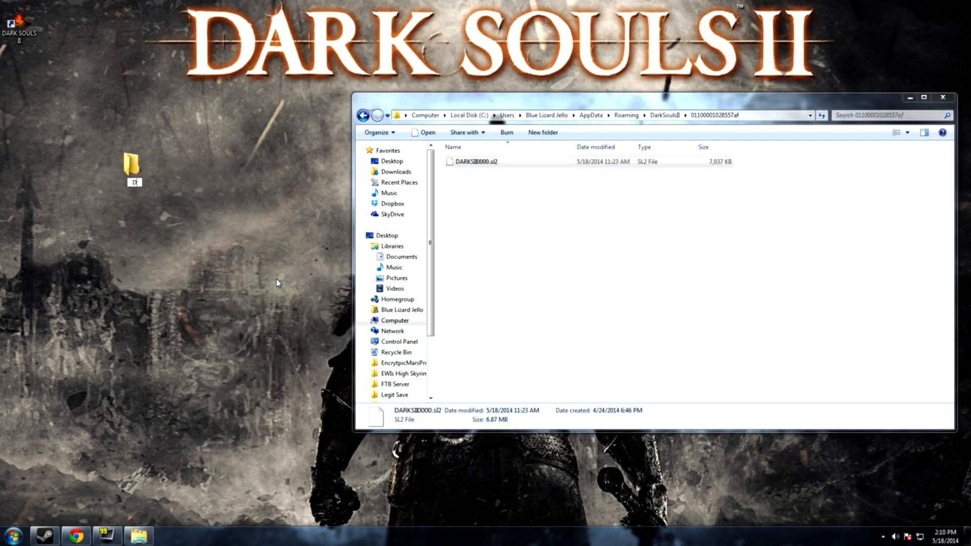
type("SII Save Backup")
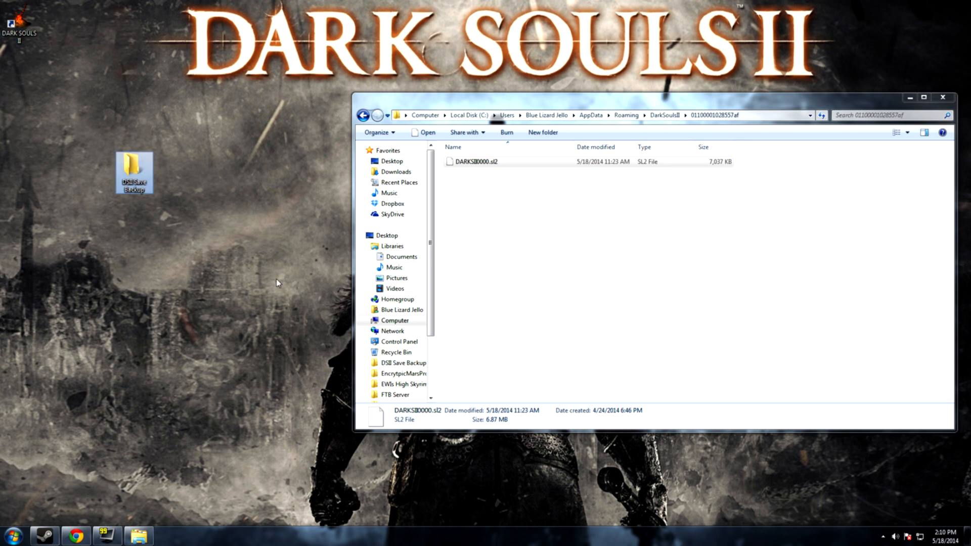
right_click(476, 160)
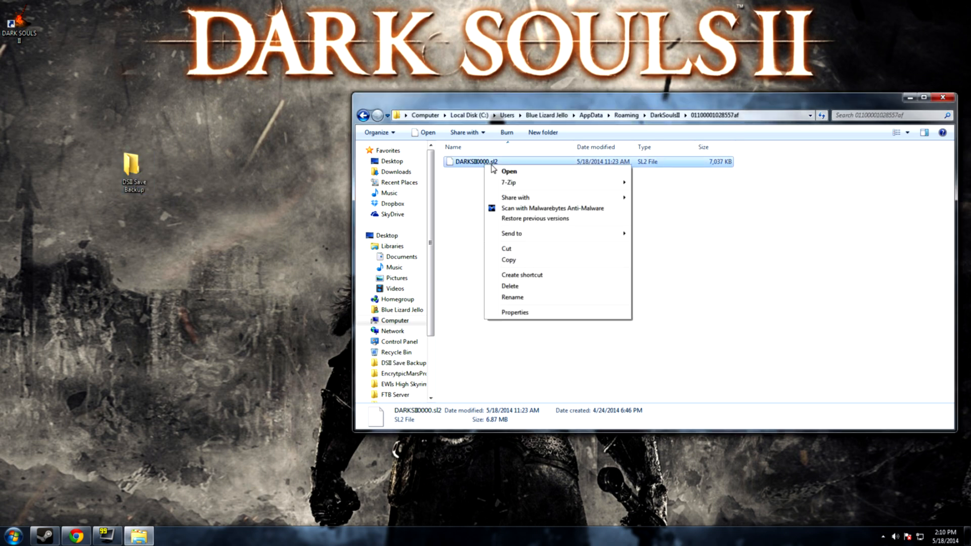
Step: Copy DARKSII0000.sl2 so it can be pasted into the DSII Save Backup folder
left_click(512, 248)
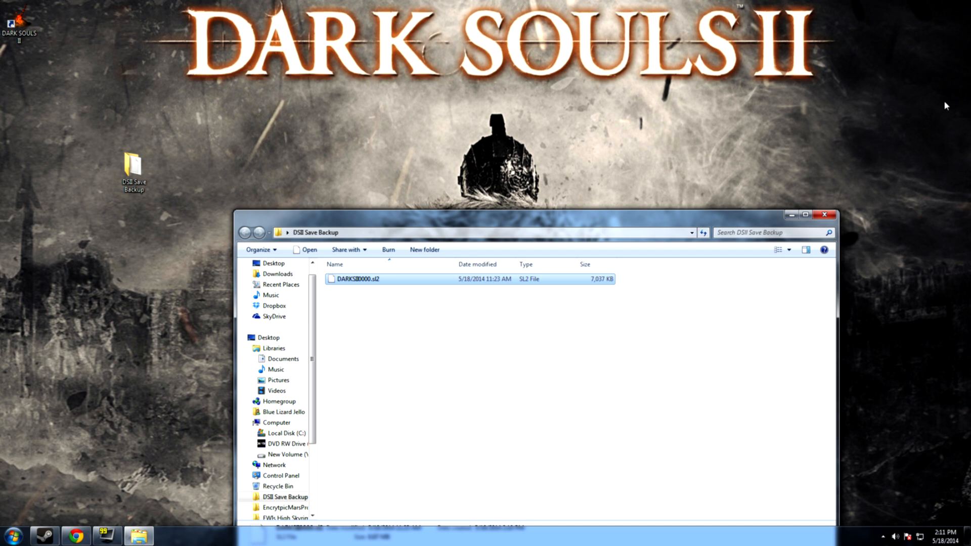
mouse_move(289, 221)
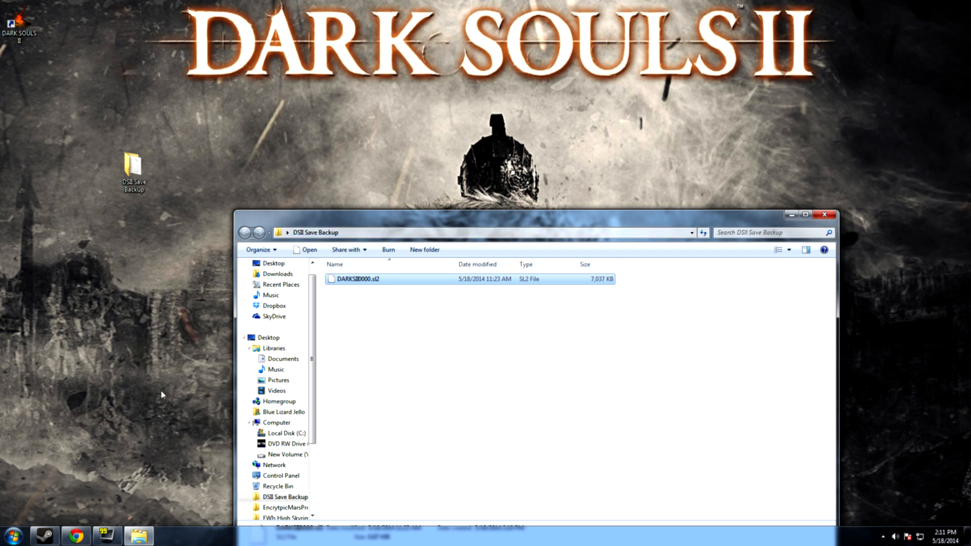
Step: Return to the DarkSoulsII save folder showing DARKSII0000.sl2 and close the backup window
left_click(11, 537)
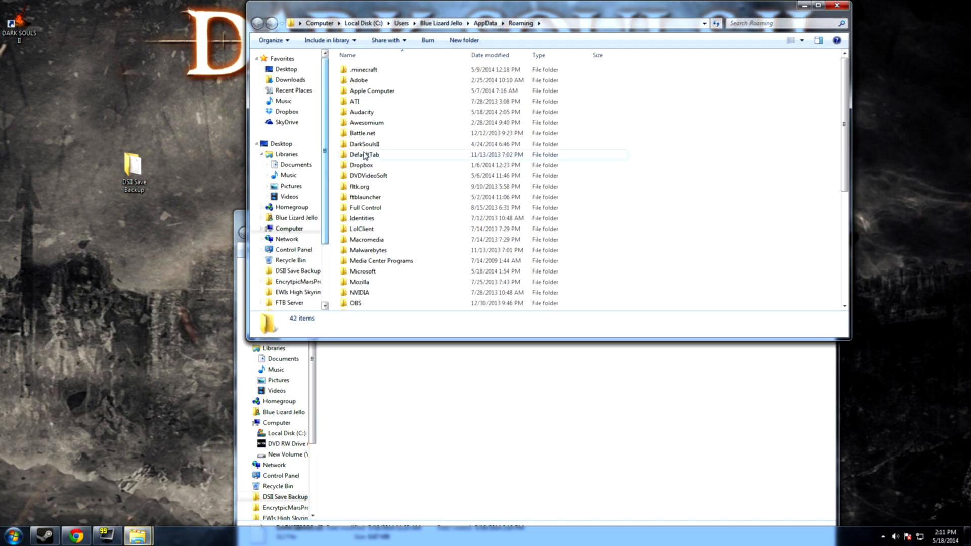
double_click(362, 143)
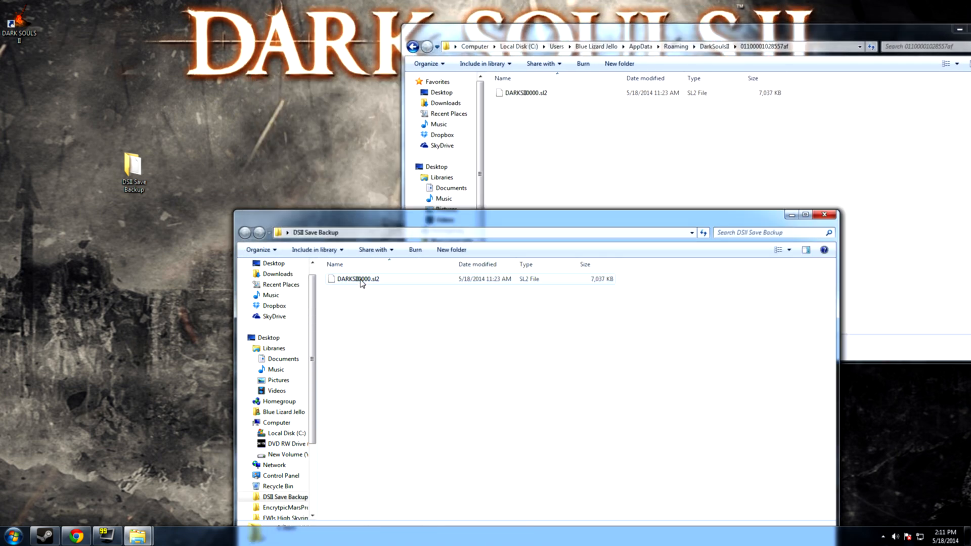
left_click(358, 279)
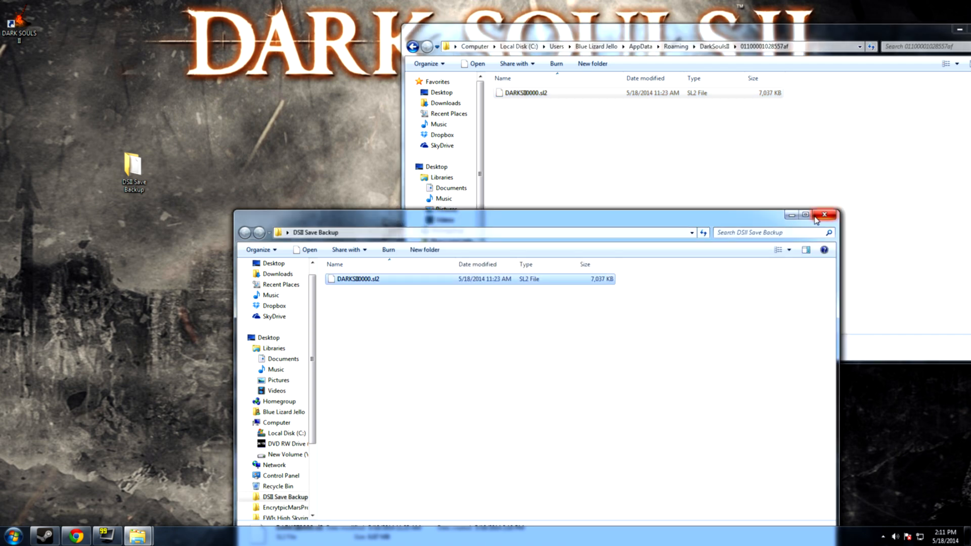
left_click(823, 215)
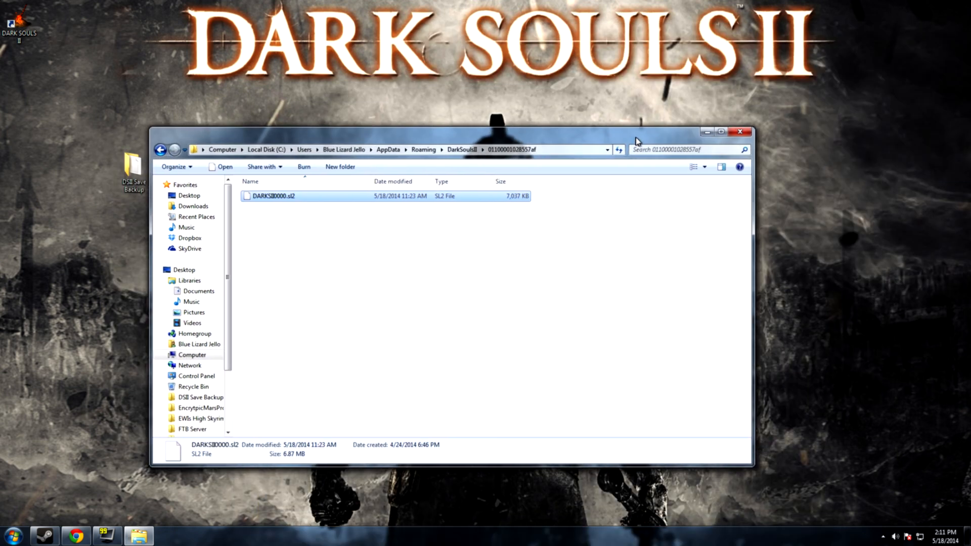